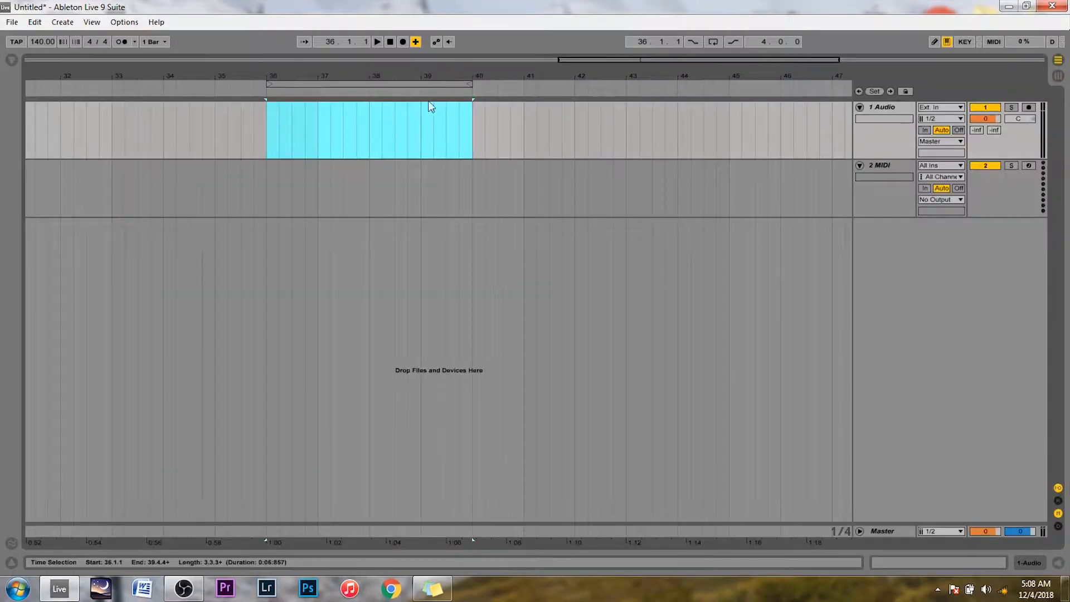
# Step: Clear the arrangement time selection and show the Browser's Drums > Drum Hits > Cymbal samples
pyautogui.click(549, 126)
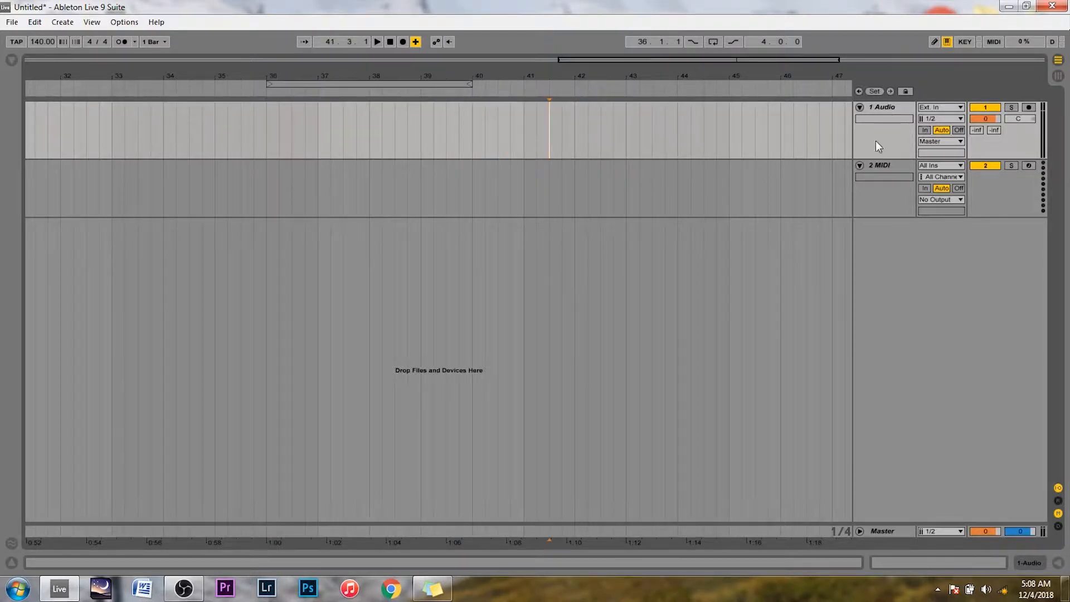
pyautogui.click(35, 103)
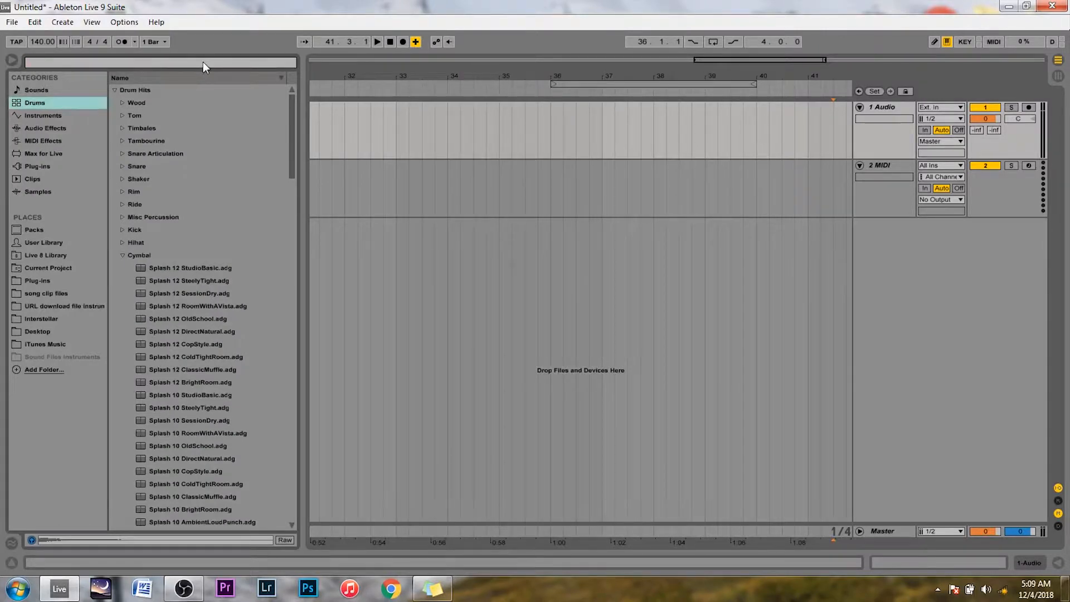
# Step: Search the library for 'crash' and add Crash-SessionDry18-Stick-Hit-Hard to the audio track at bar 36
pyautogui.write('c')
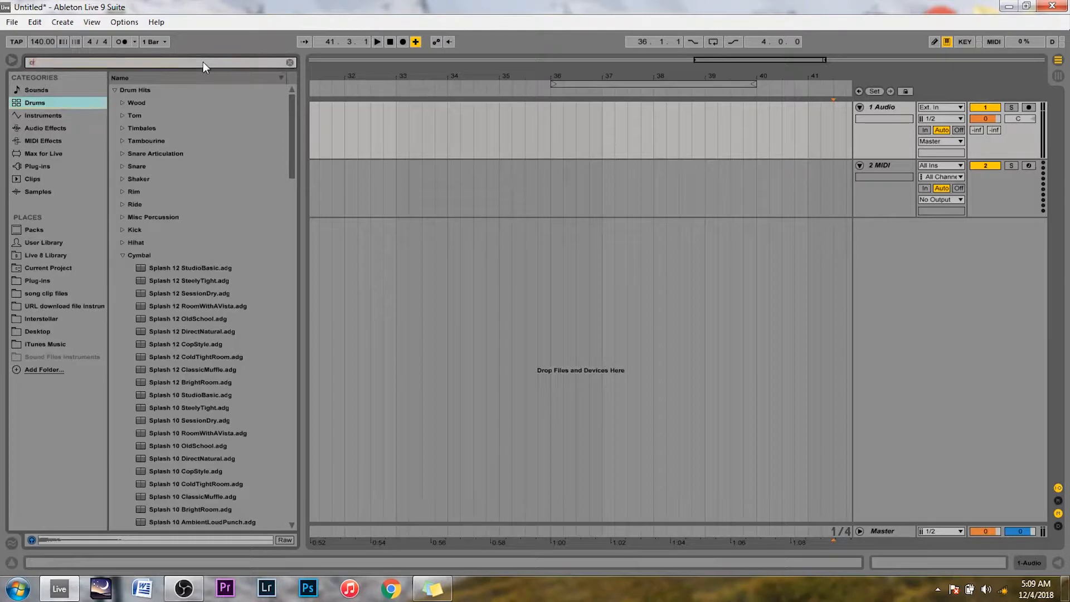
pyautogui.write('rash')
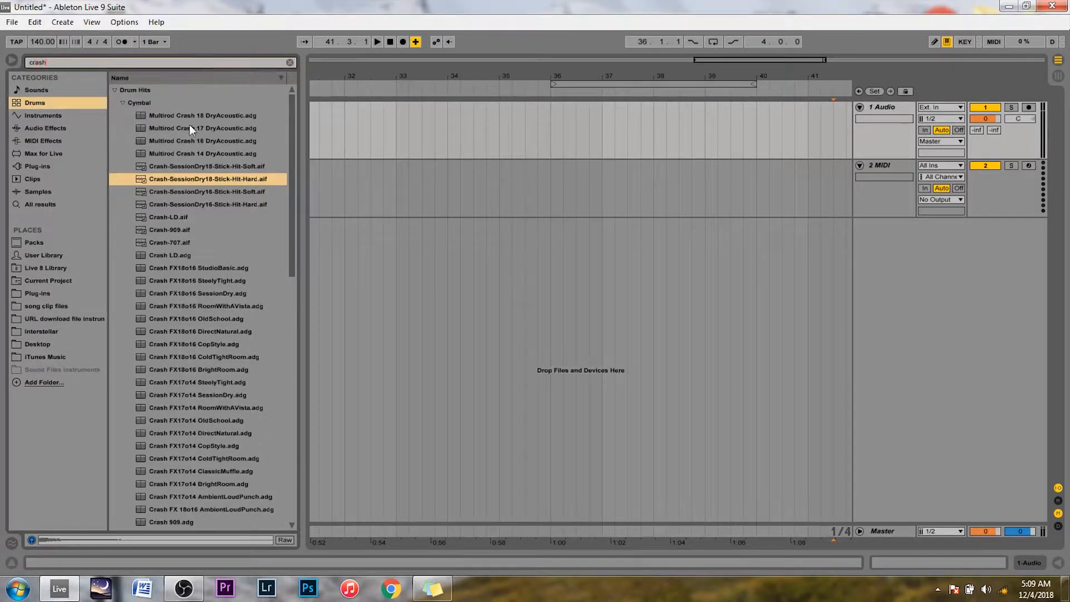
pyautogui.click(205, 178)
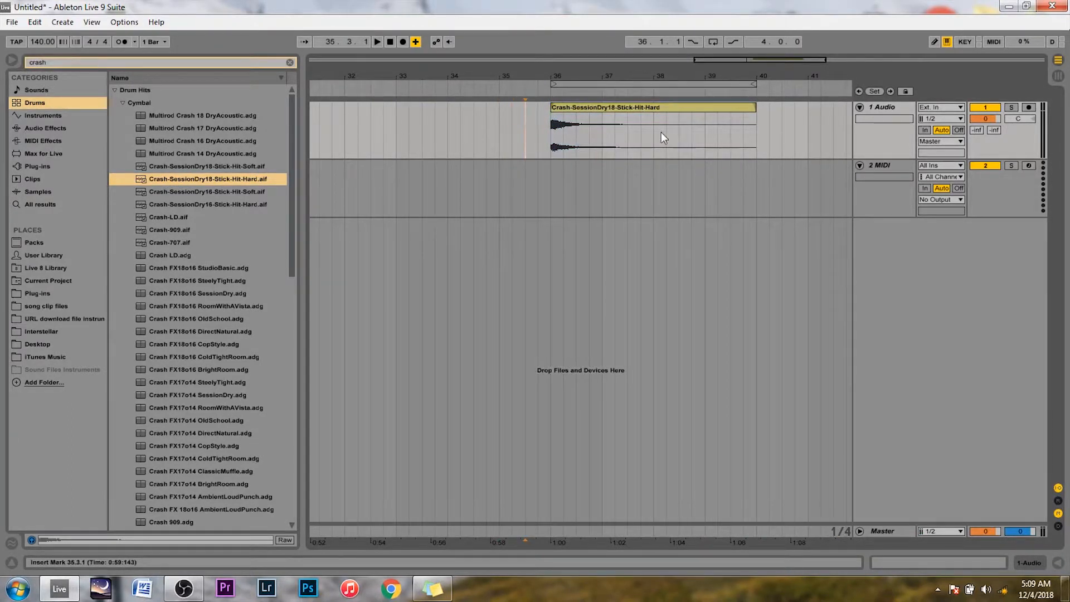
# Step: Select the crash clip and open its sample settings and waveform in Clip View
pyautogui.click(614, 133)
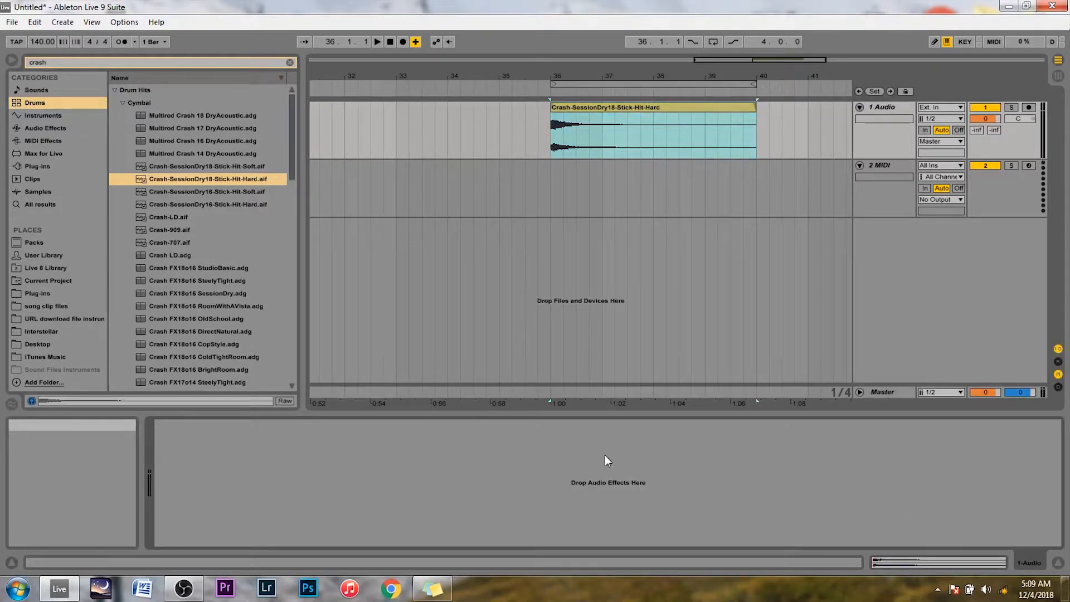
pyautogui.moveTo(914, 552)
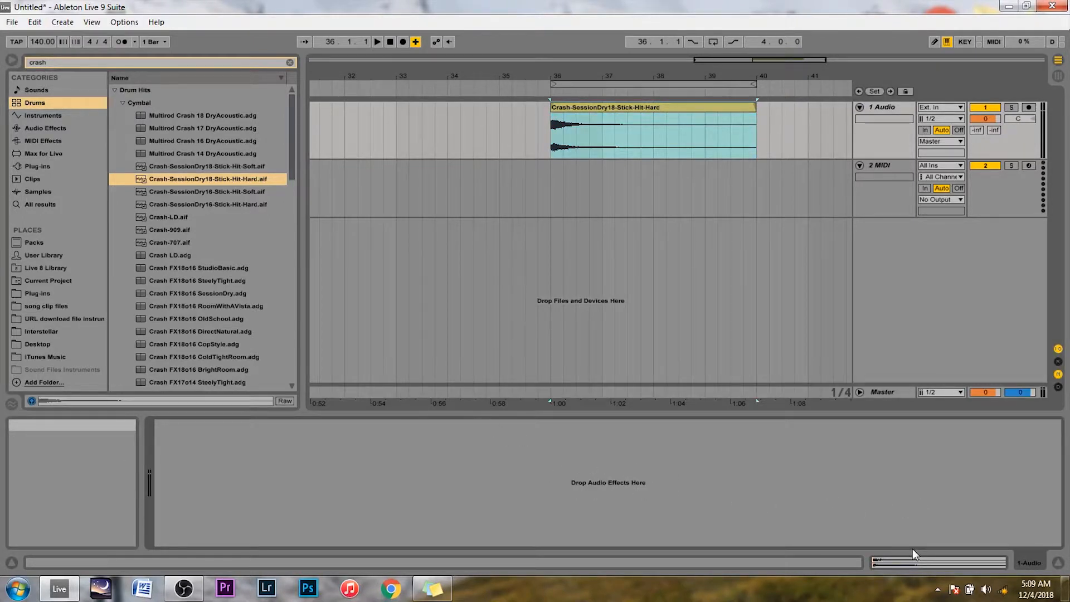
pyautogui.doubleClick(651, 133)
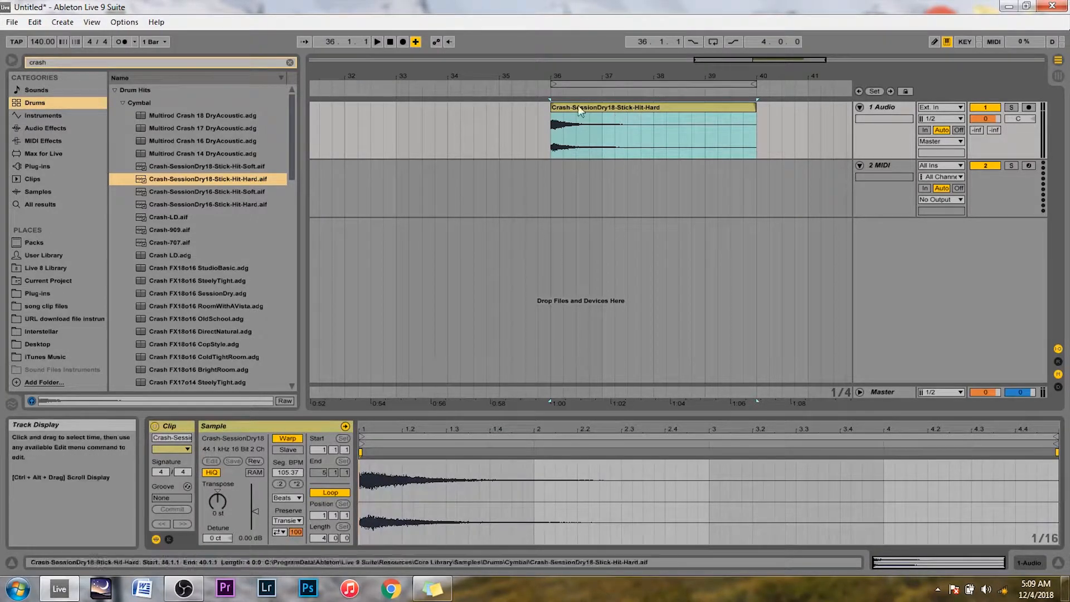
pyautogui.moveTo(344, 438)
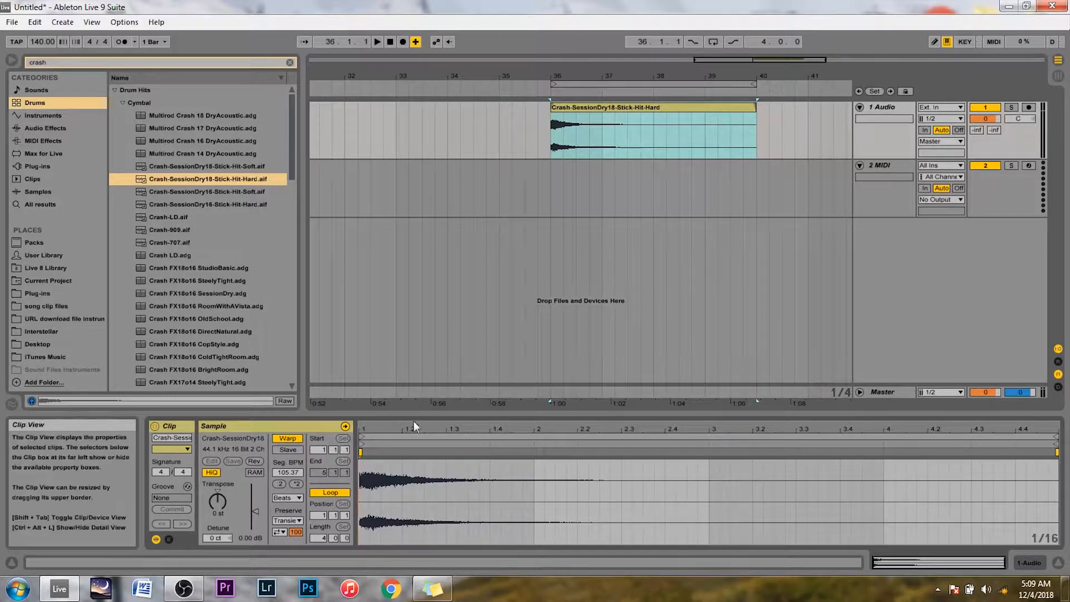
pyautogui.moveTo(323, 520)
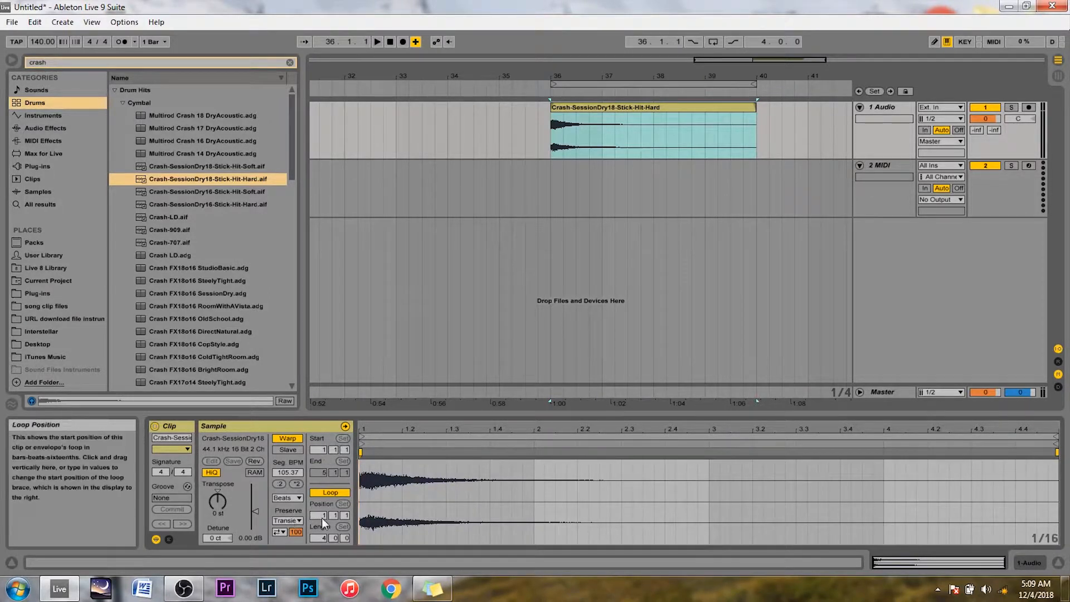
pyautogui.moveTo(254, 461)
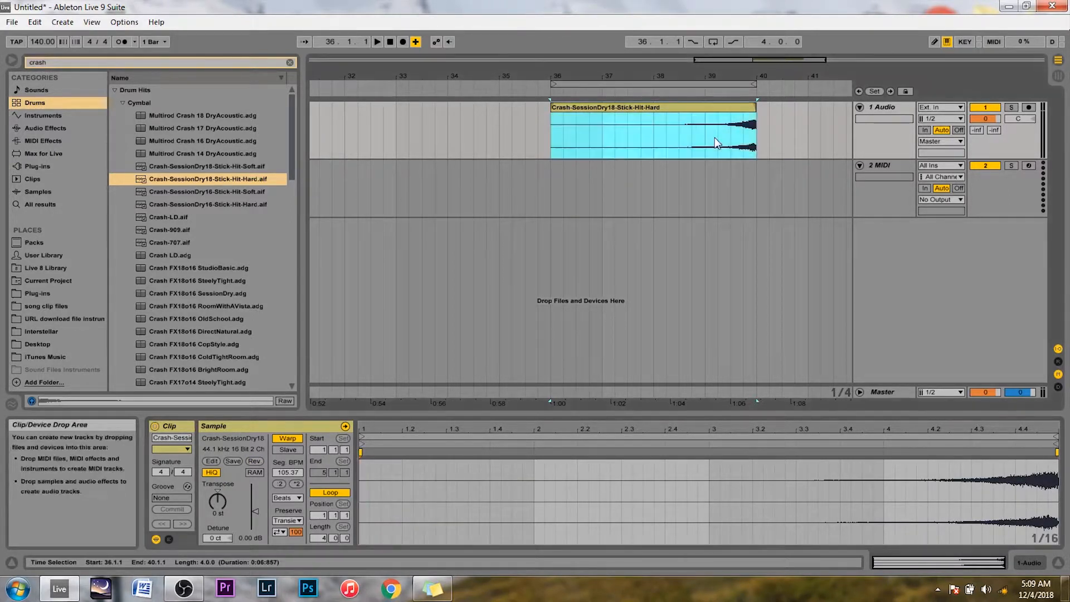
# Step: Audition the reversed crash from bar 39, compare it forward, then replay it reversed
pyautogui.click(717, 140)
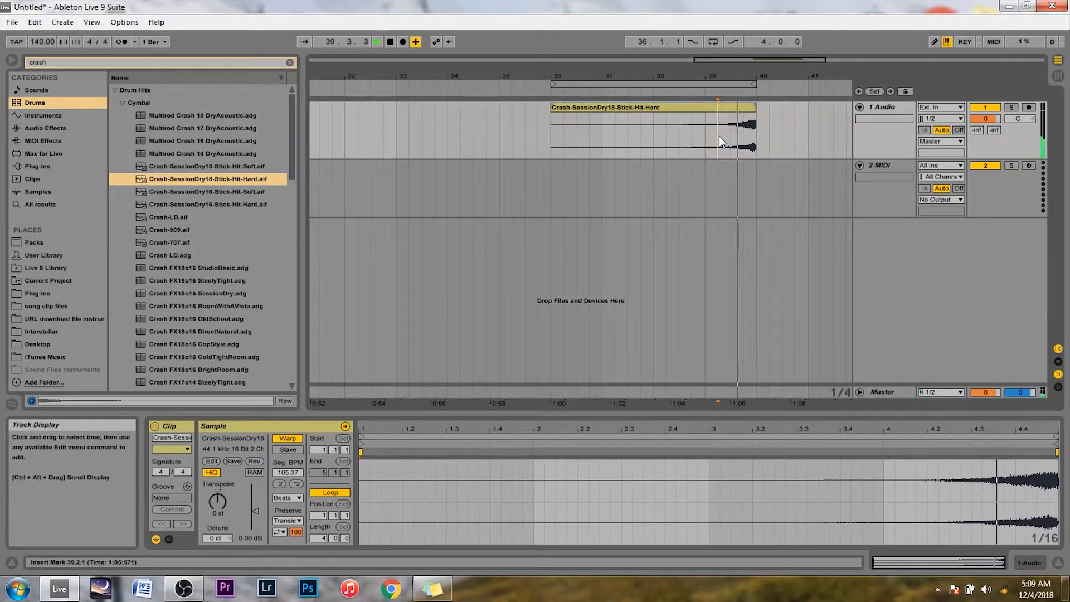
pyautogui.click(377, 42)
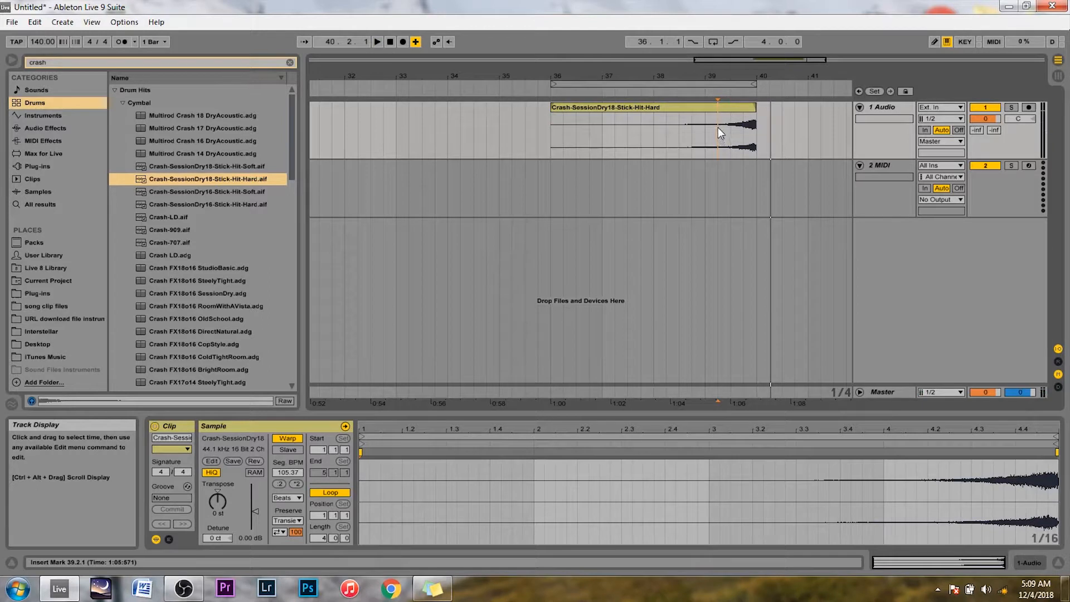
pyautogui.click(377, 42)
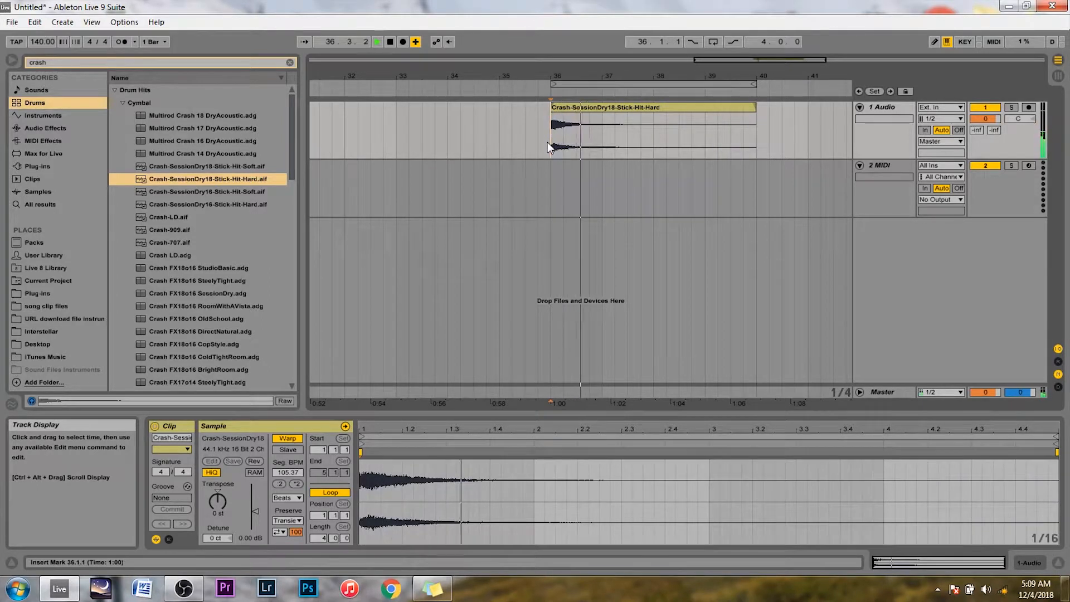
pyautogui.click(551, 143)
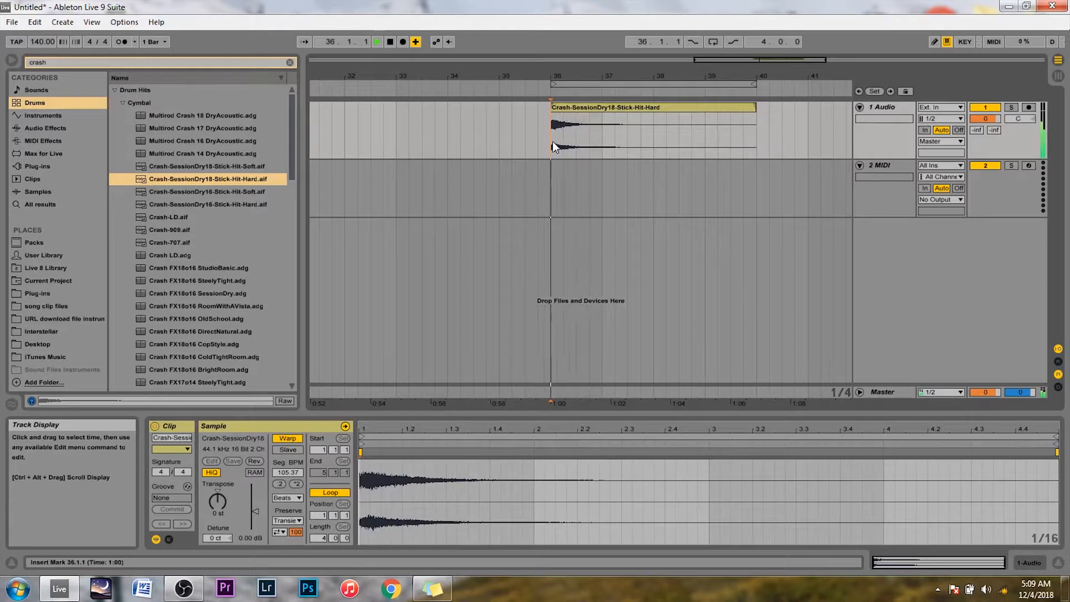
pyautogui.click(254, 461)
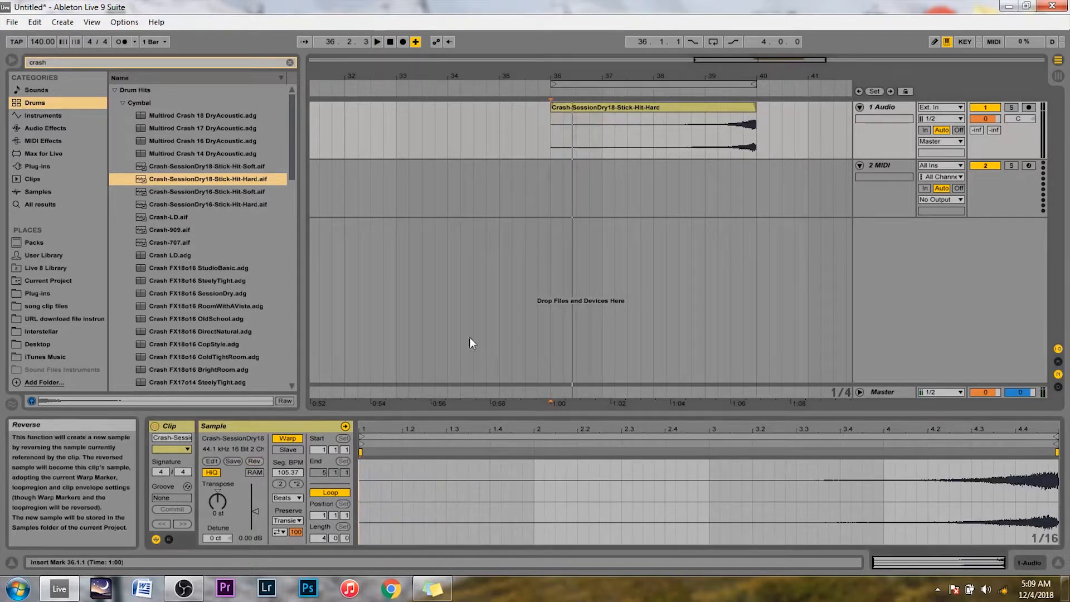
pyautogui.click(376, 42)
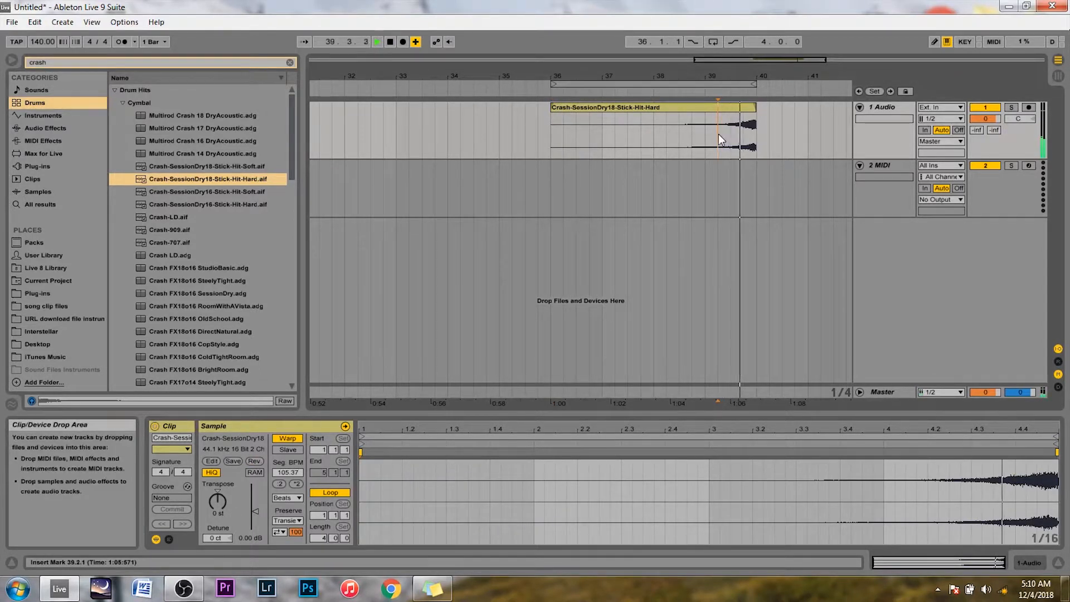